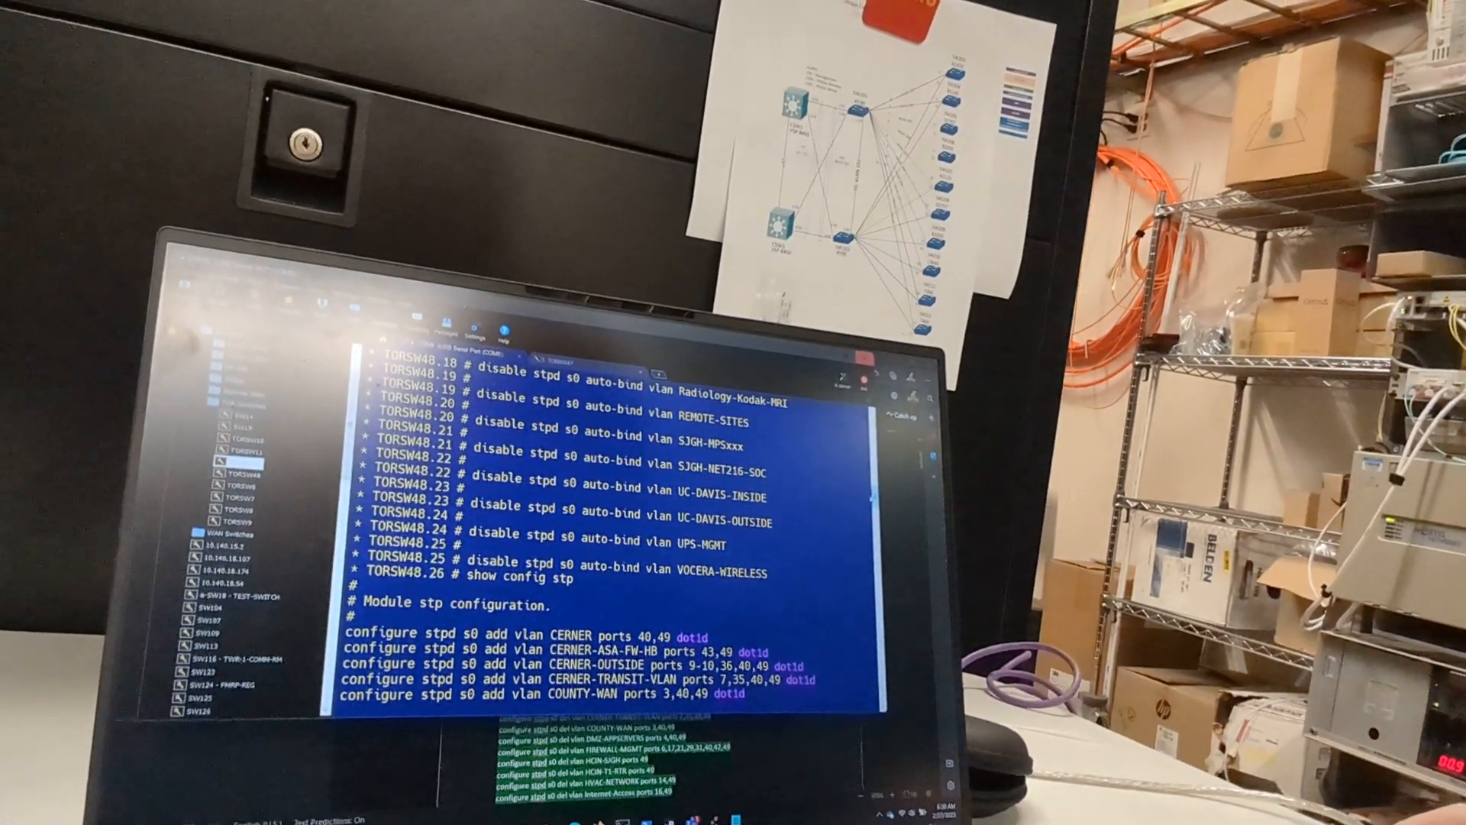
scroll("down", 3)
type("show stpd s0")
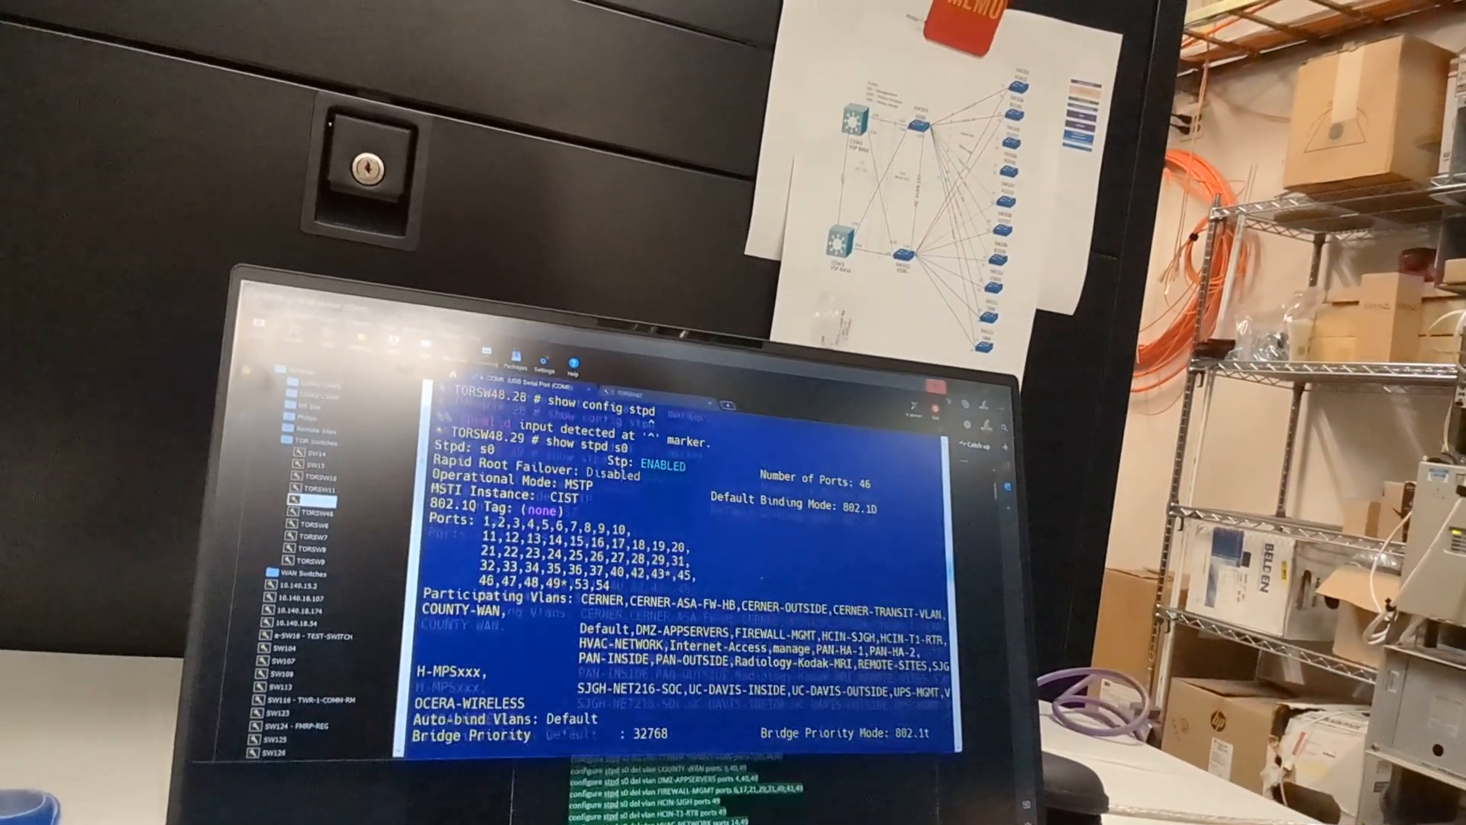
scroll("down", 3)
type("show config stp")
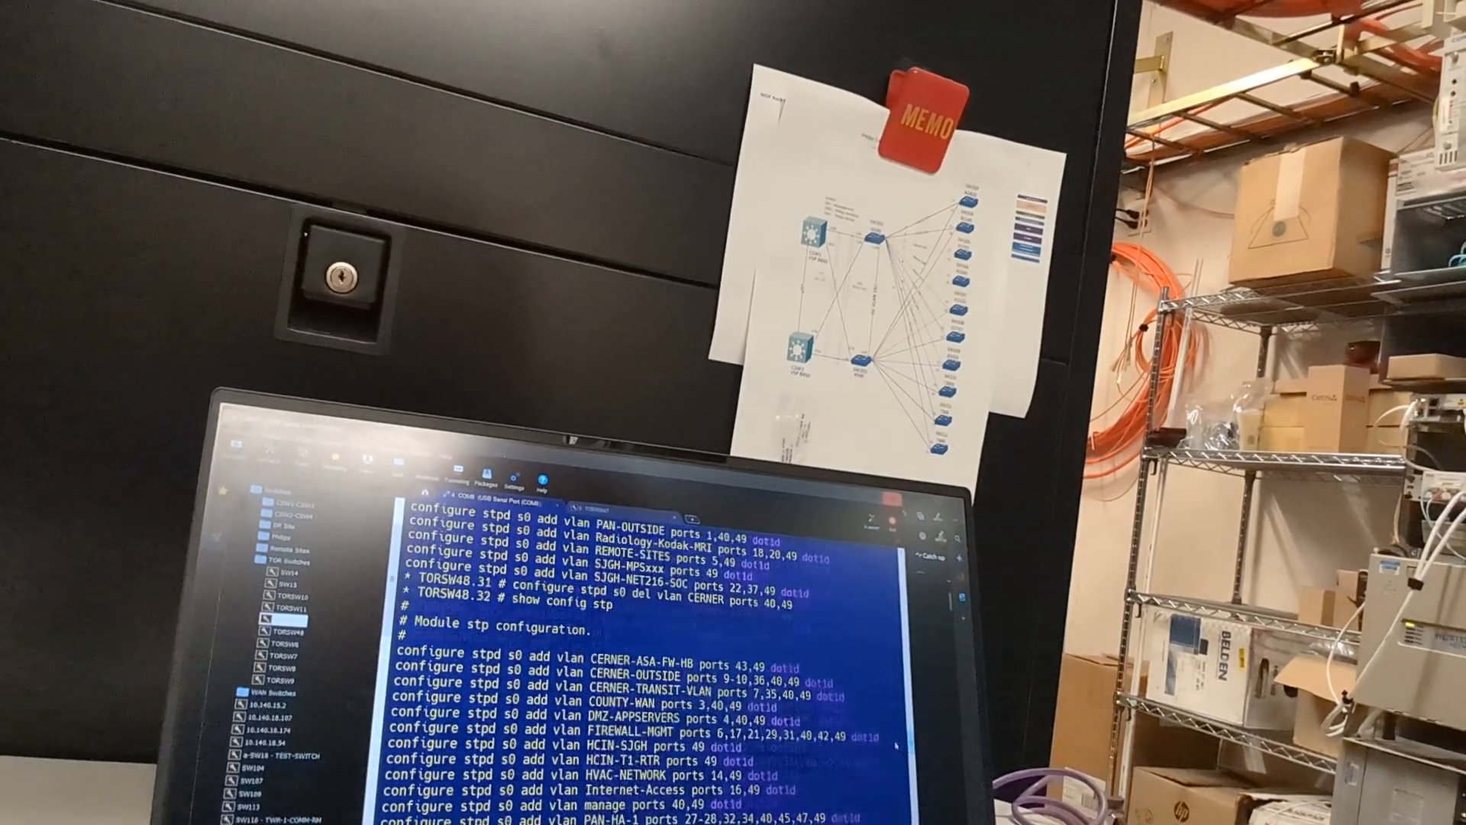
scroll("down", 3)
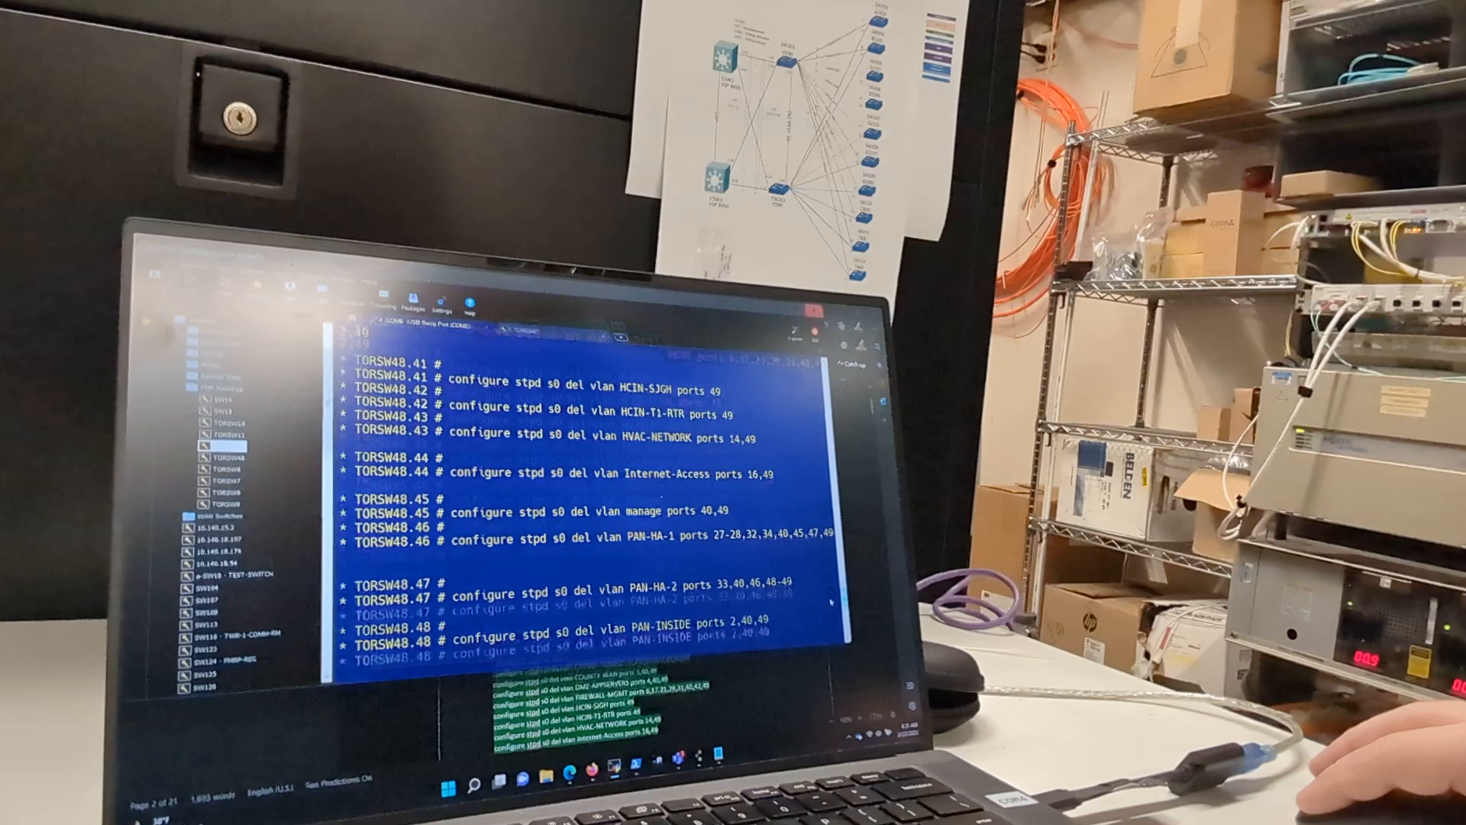
scroll("down", 3)
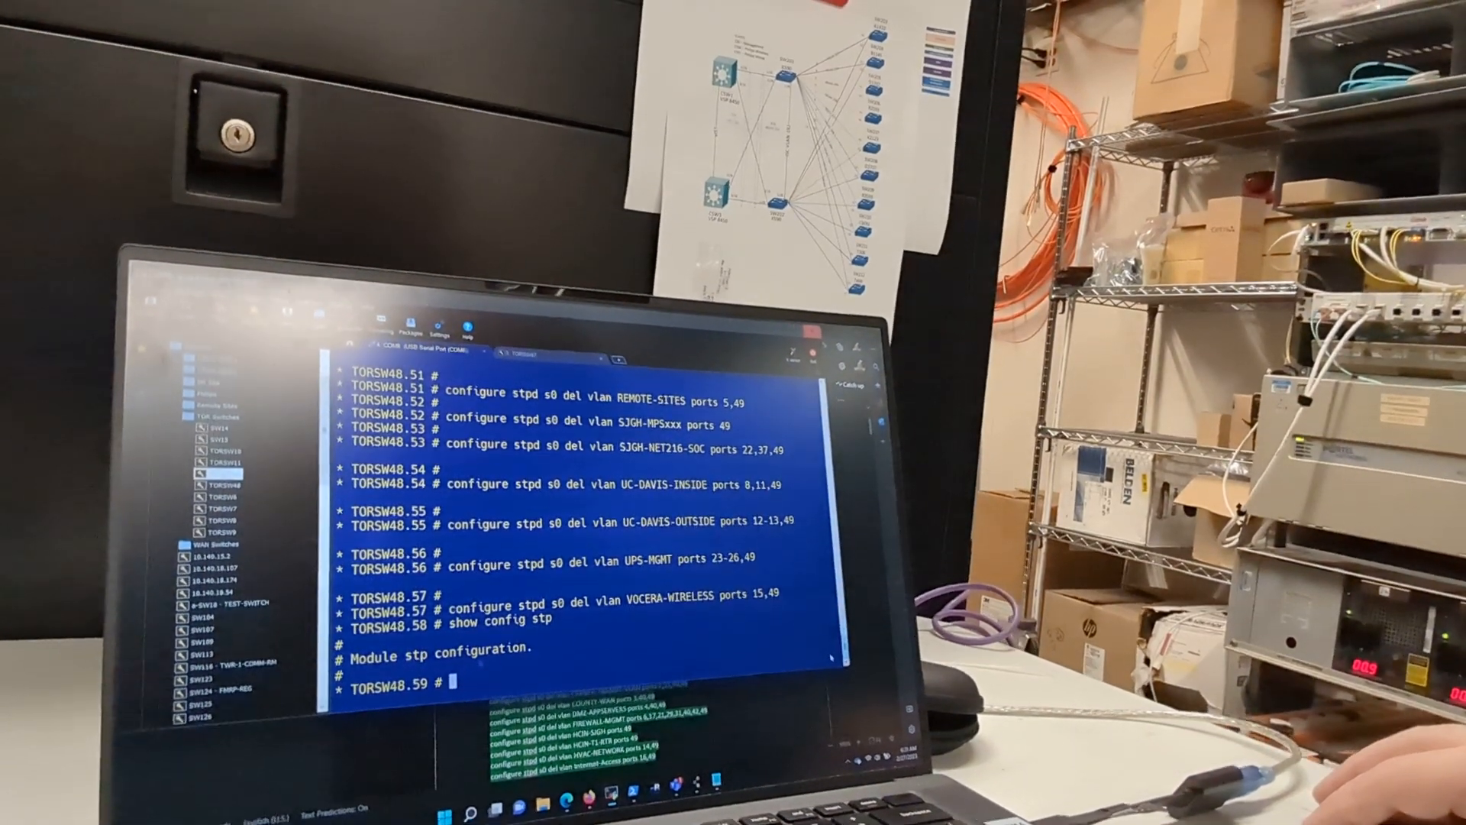